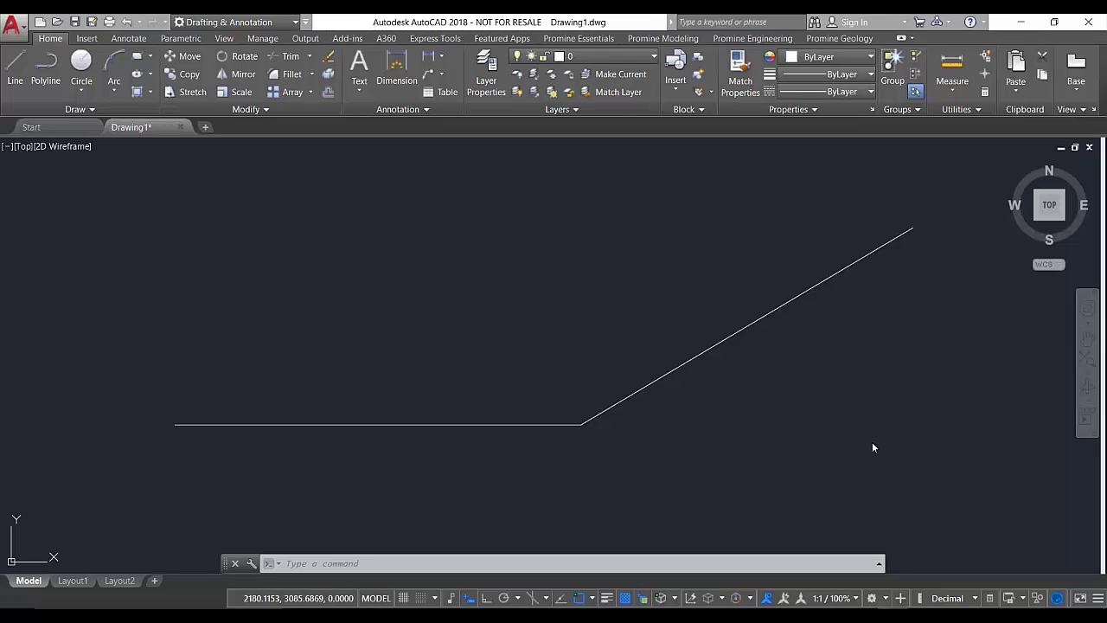
pyautogui.moveTo(872, 446)
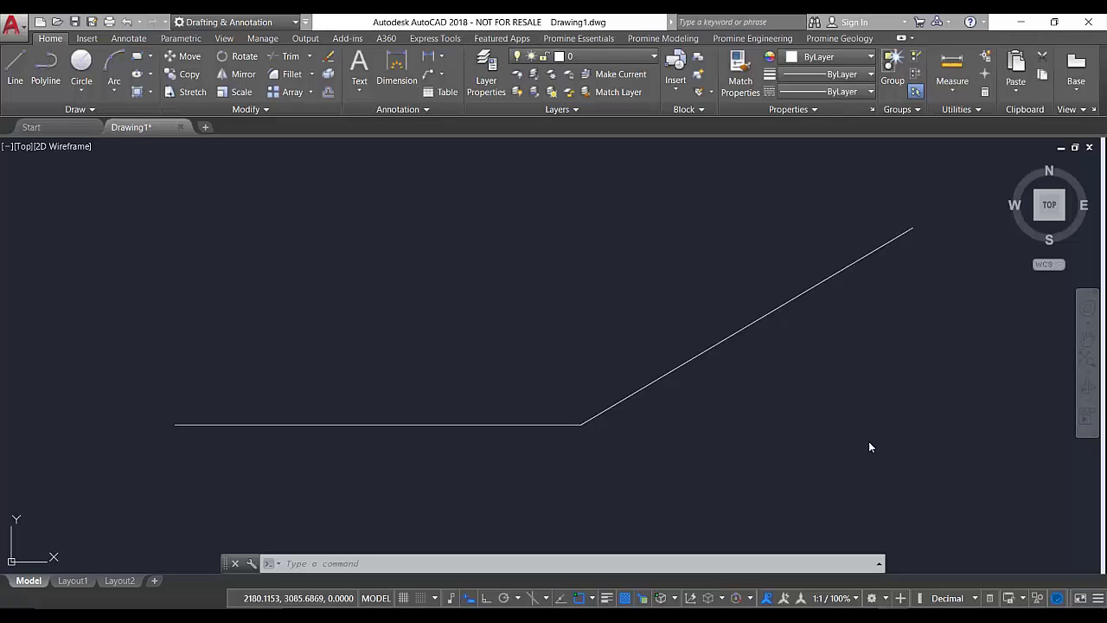
pyautogui.moveTo(674, 450)
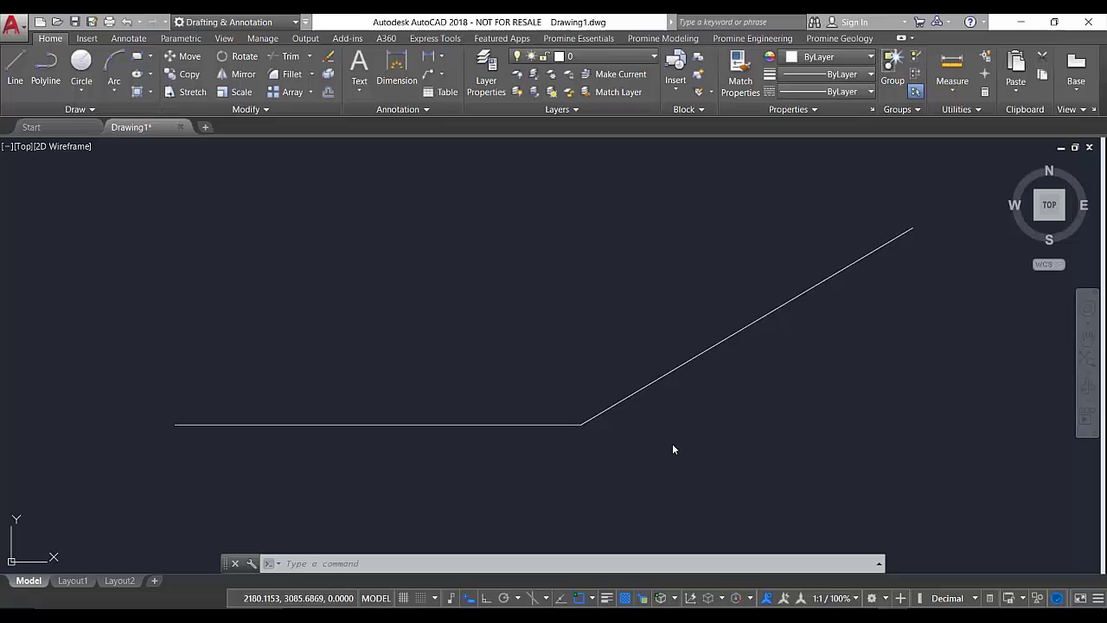
# Show the Annotate ribbon with the dimension tools for the polyline.
pyautogui.click(128, 39)
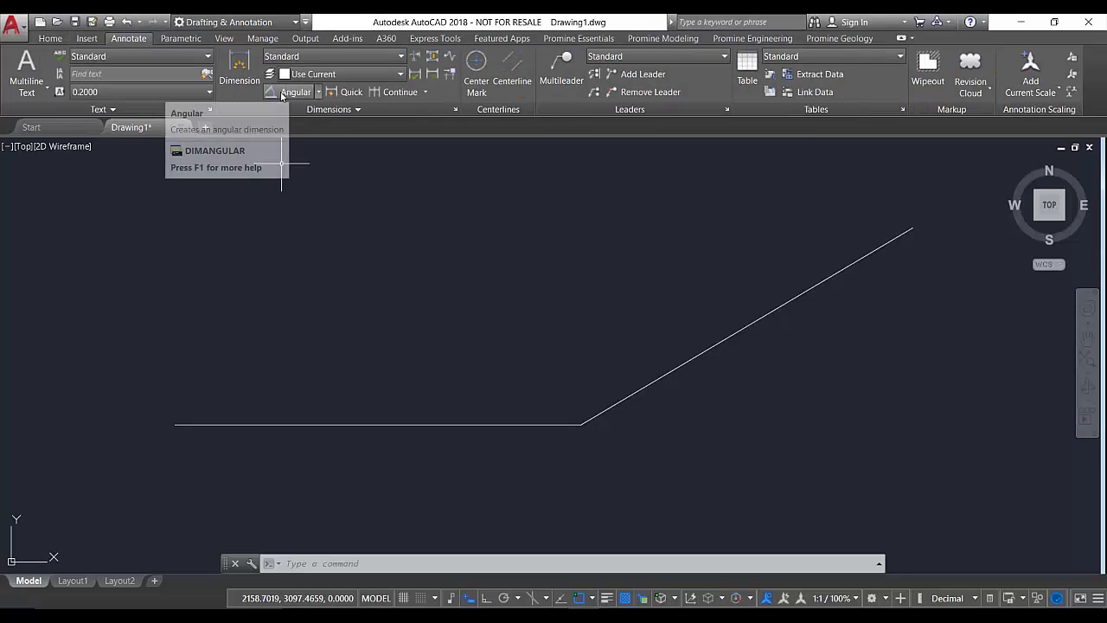
pyautogui.moveTo(296, 91)
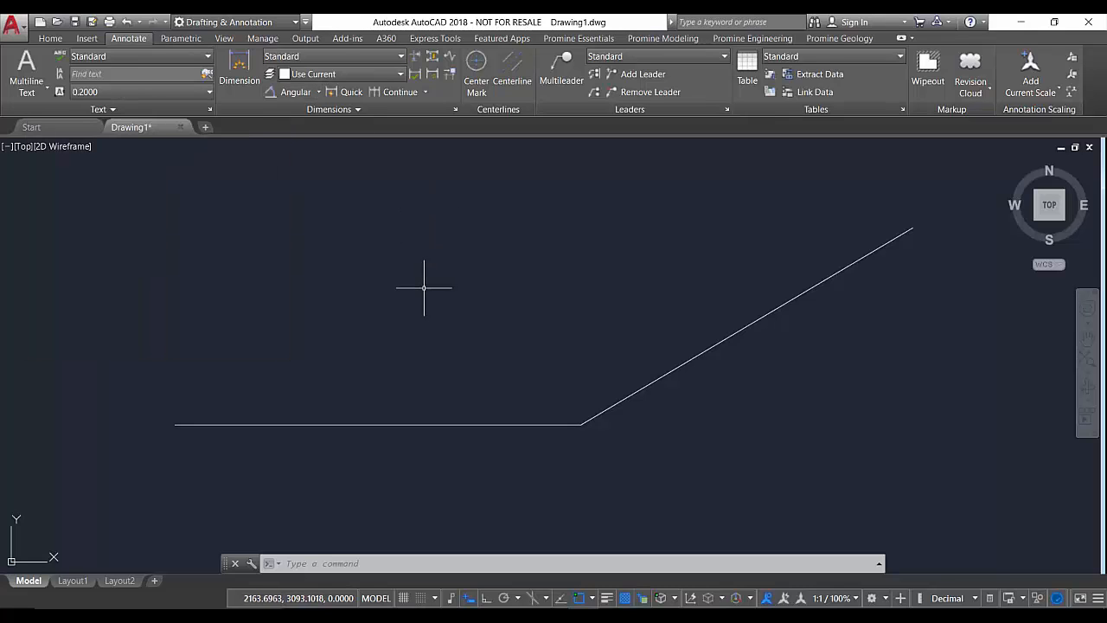
pyautogui.moveTo(418, 312)
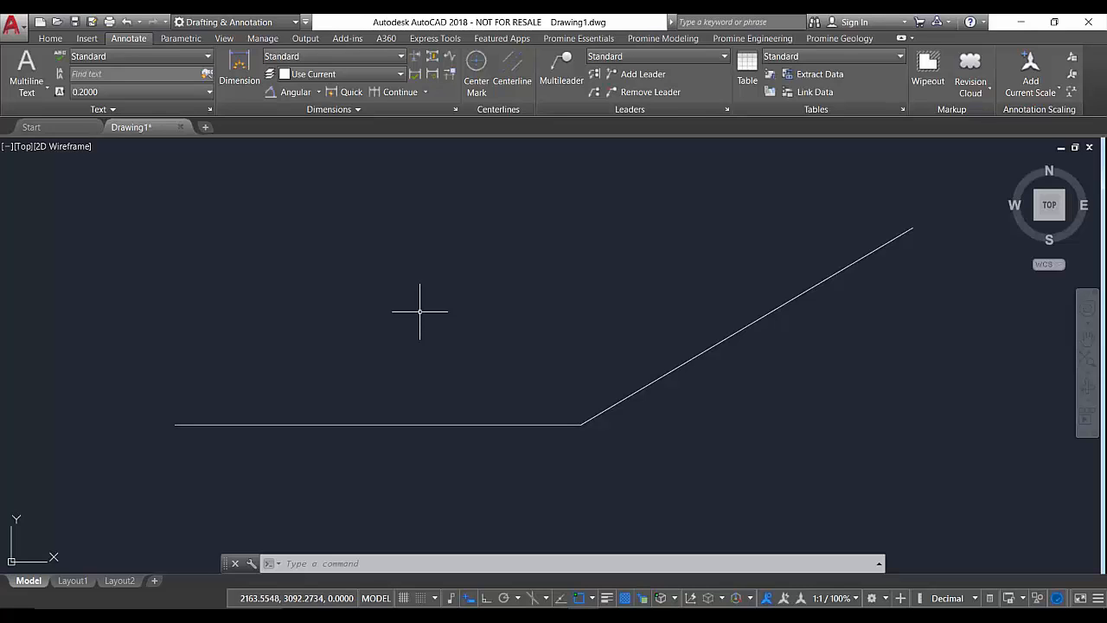
pyautogui.moveTo(664, 358)
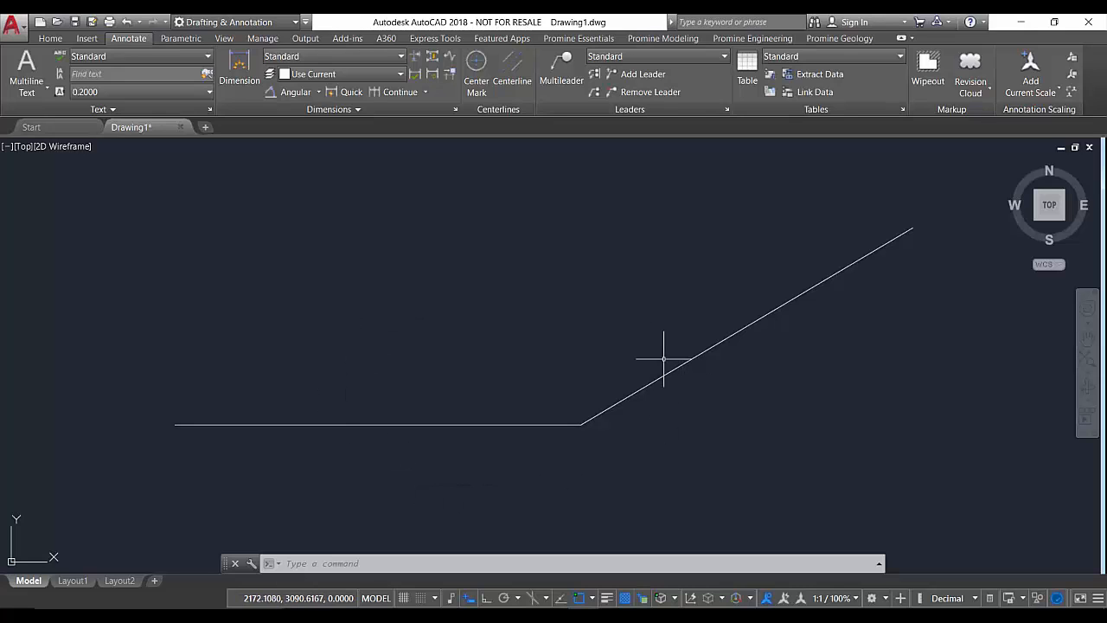
pyautogui.moveTo(422, 193)
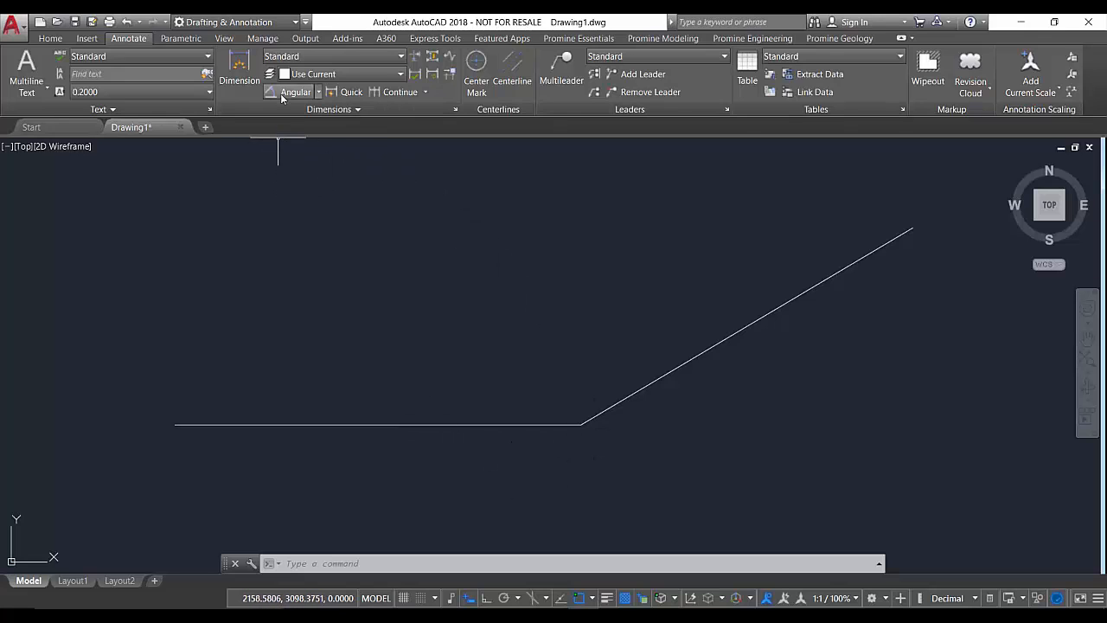
# Place a DIMANGULAR dimension on the polyline with its arc near the bend.
pyautogui.click(294, 91)
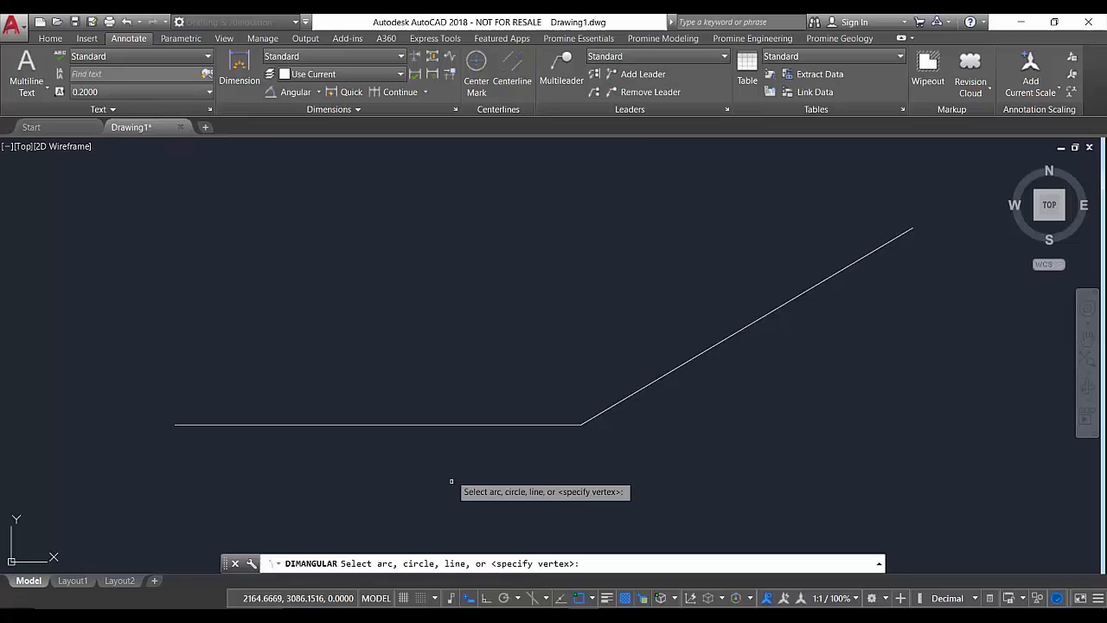
pyautogui.click(346, 423)
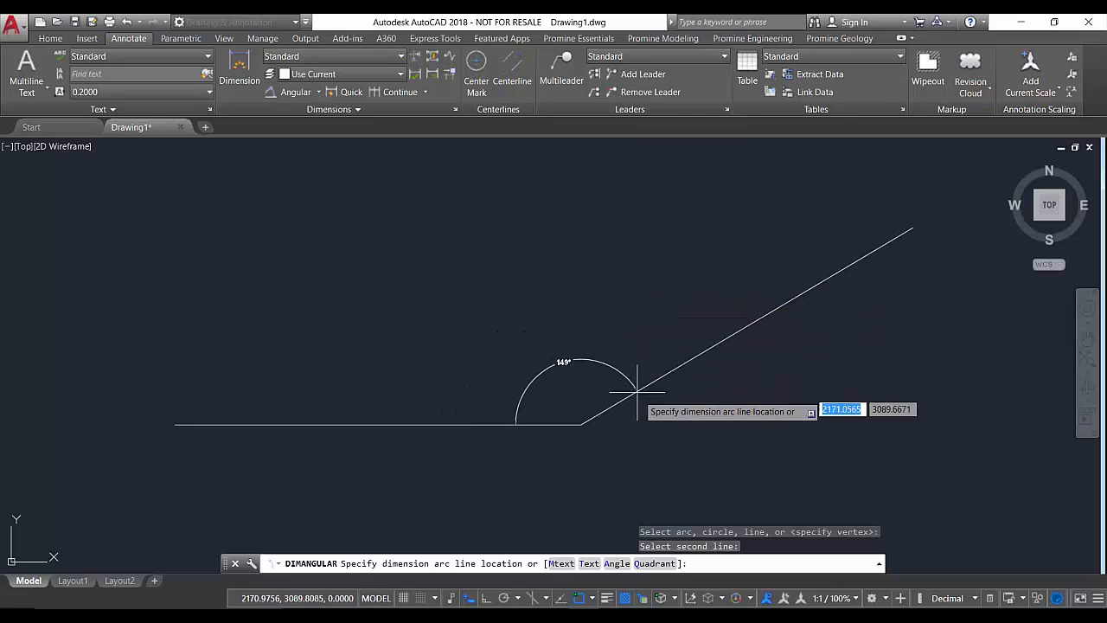
pyautogui.moveTo(761, 408)
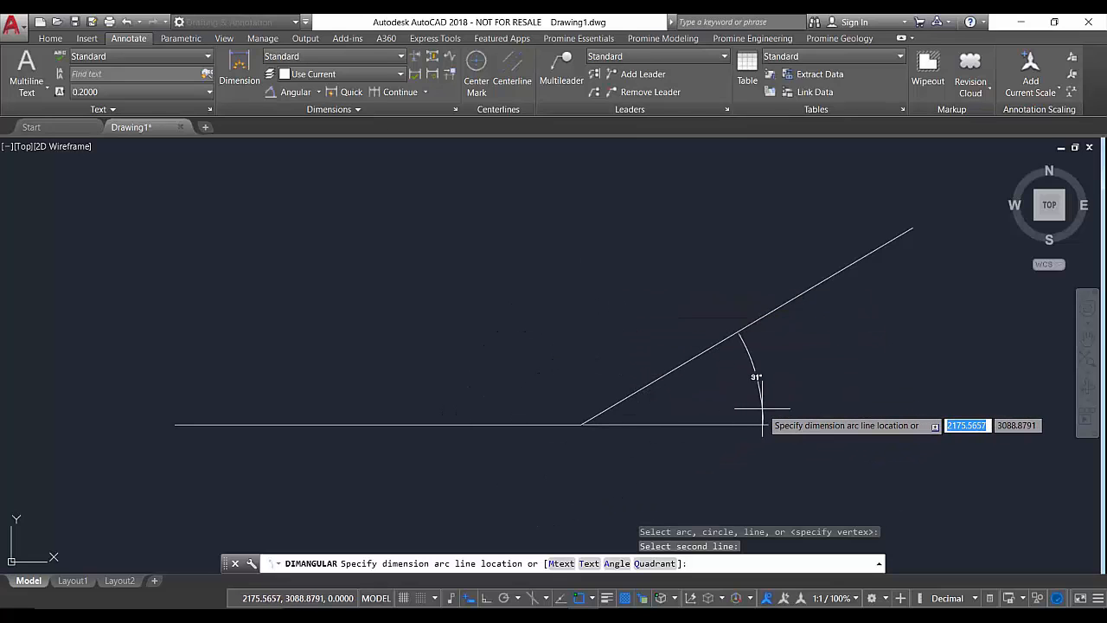
pyautogui.moveTo(493, 448)
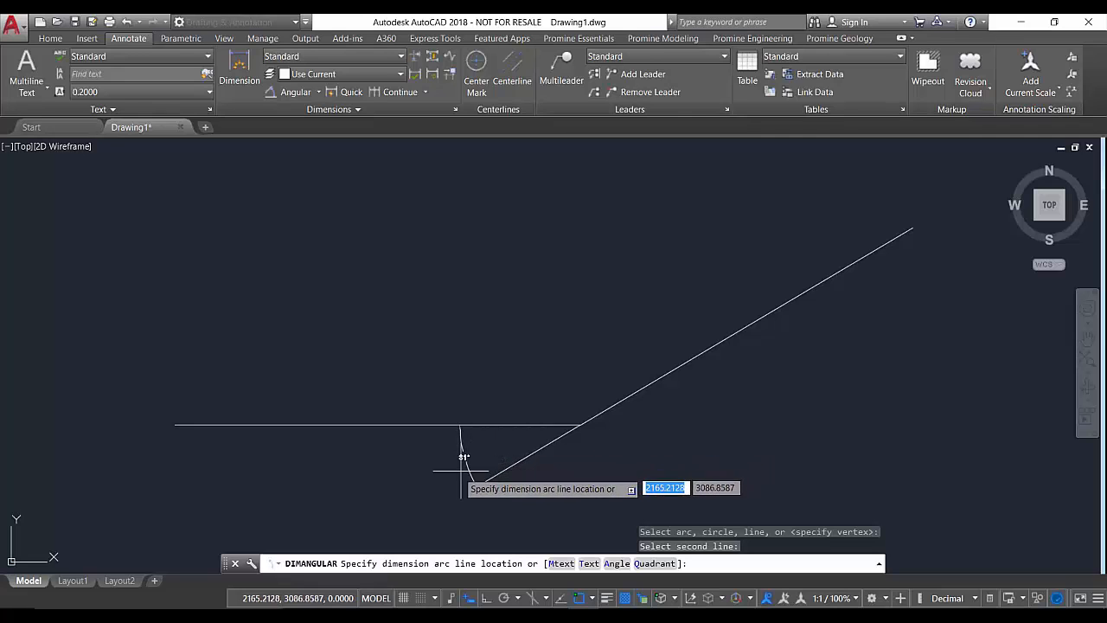
pyautogui.click(588, 332)
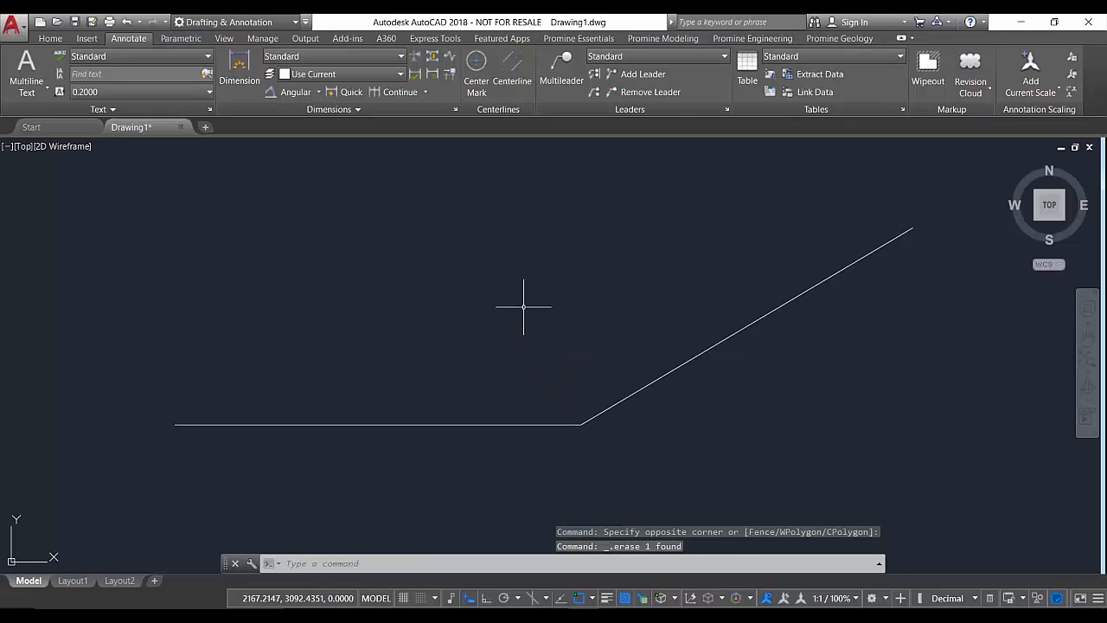
pyautogui.moveTo(519, 303)
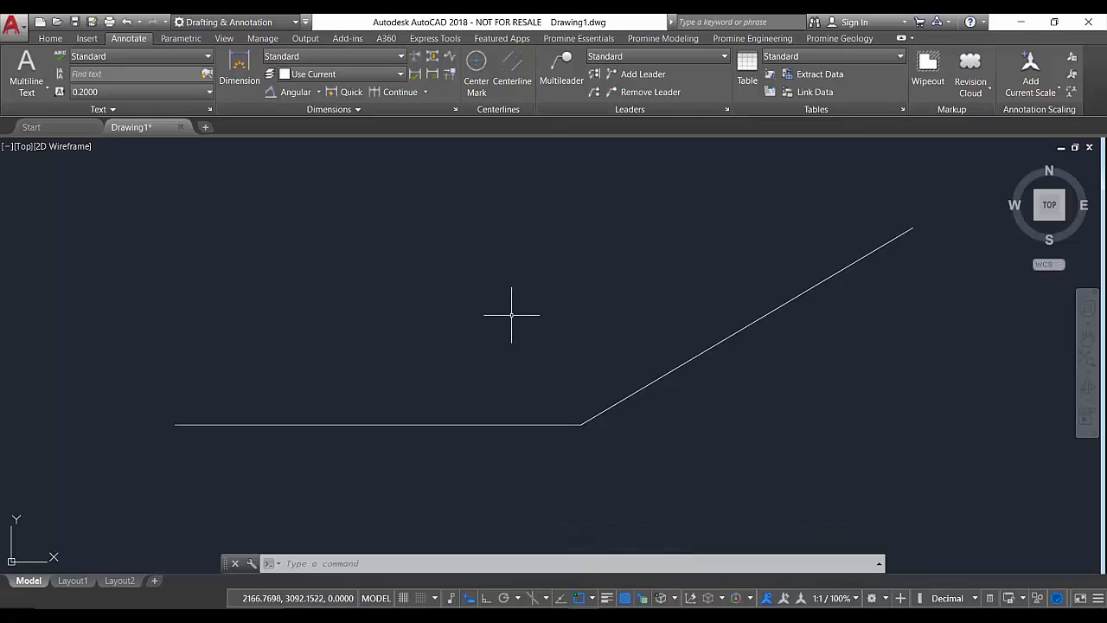
pyautogui.moveTo(508, 313)
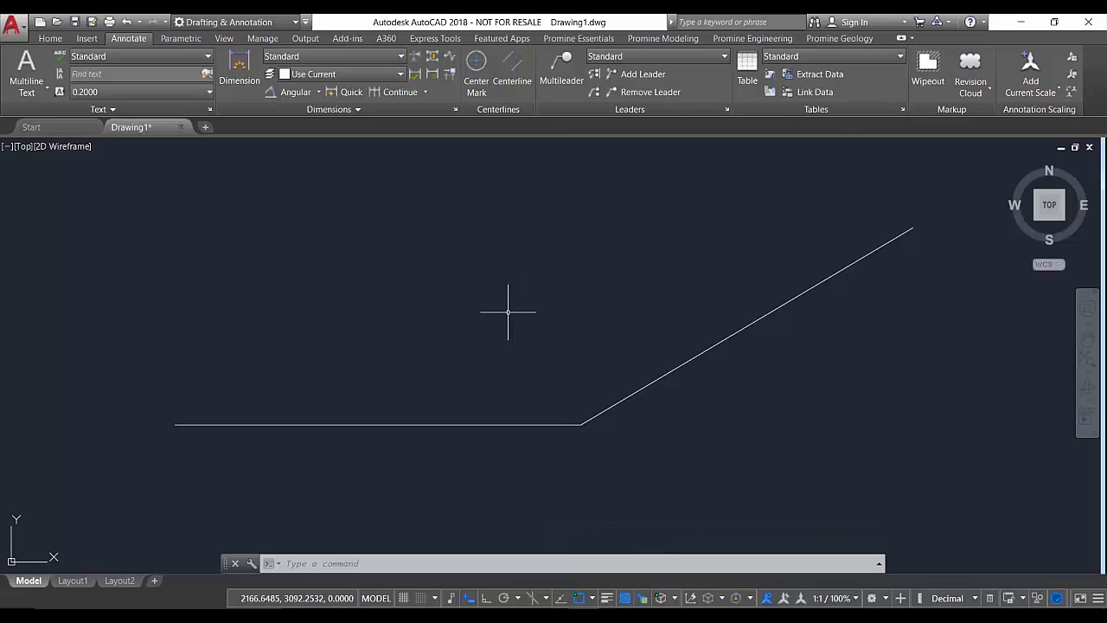
pyautogui.moveTo(295, 92)
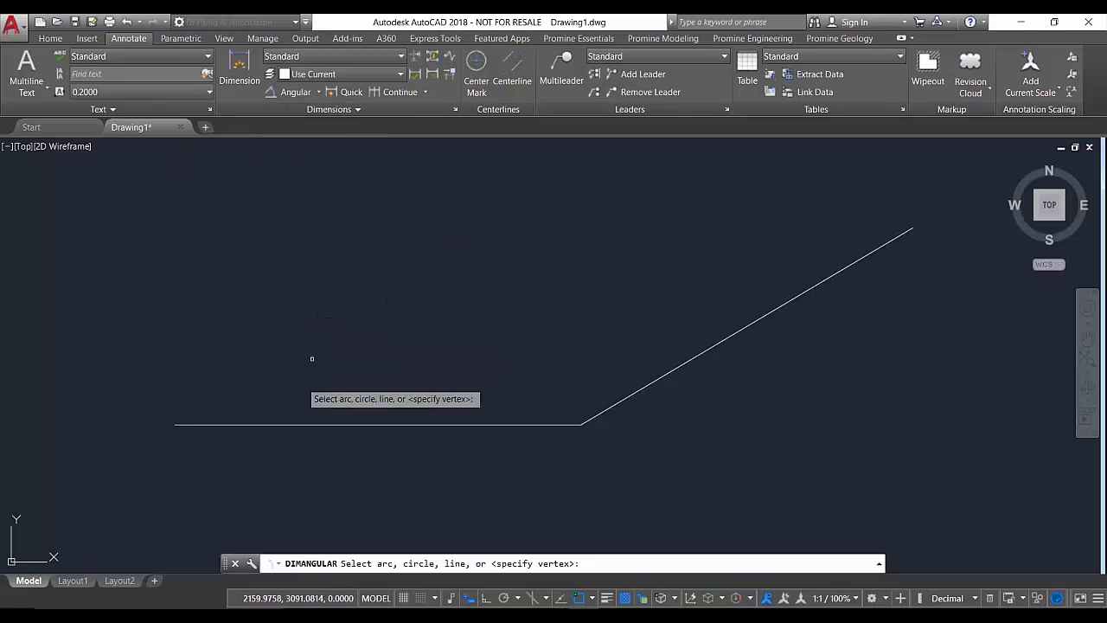
pyautogui.moveTo(678, 402)
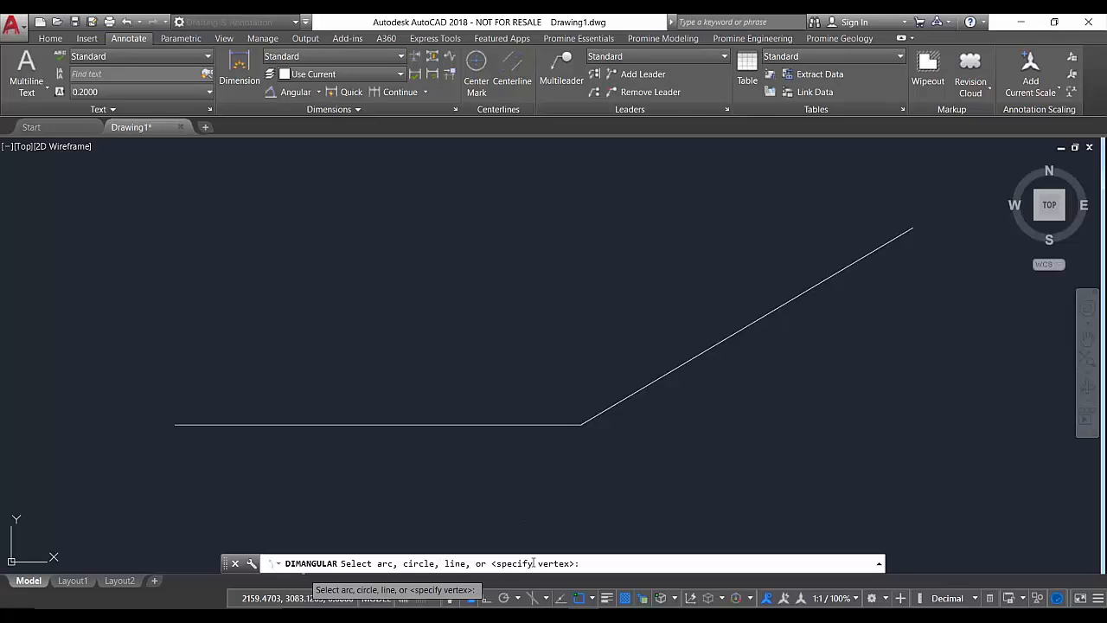
pyautogui.moveTo(522, 326)
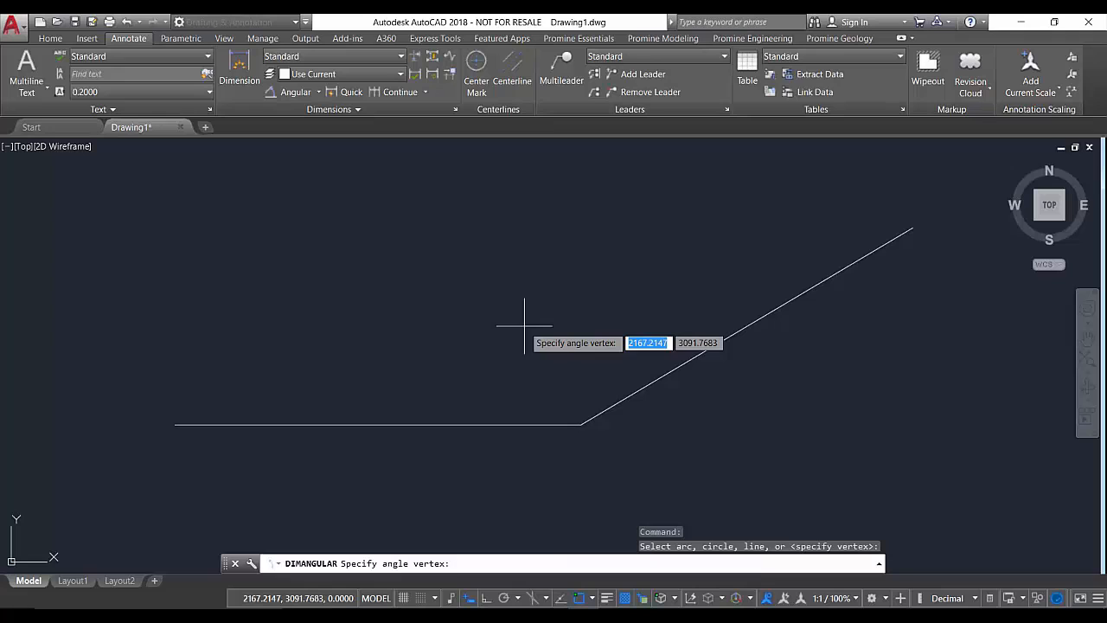
# Set the angle vertex at the bend and the first endpoint on the sloped segment.
pyautogui.click(582, 423)
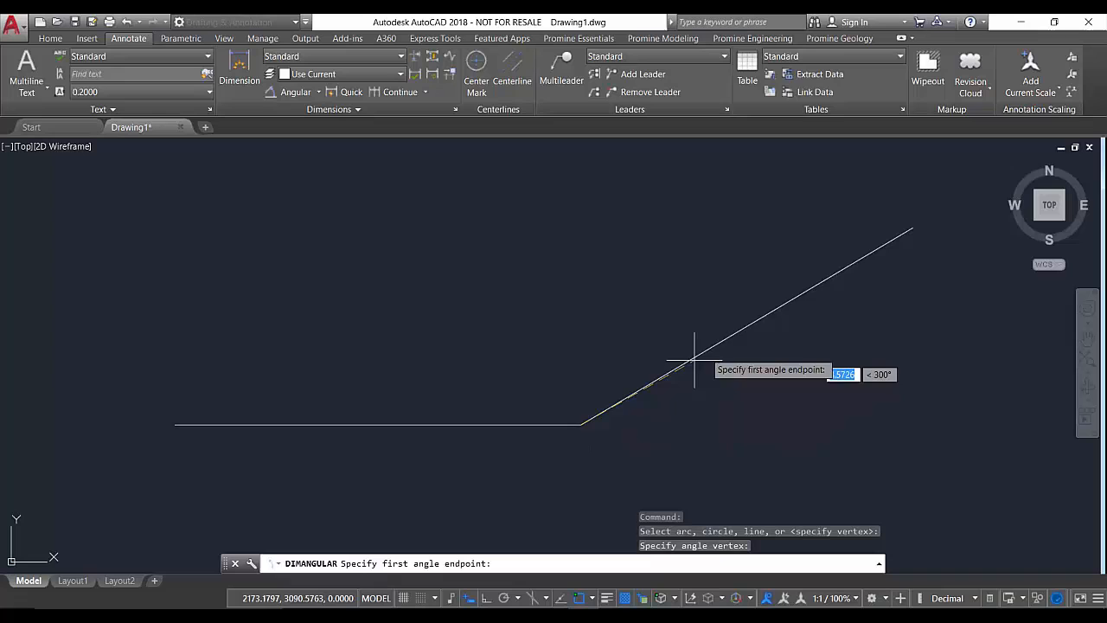
pyautogui.click(693, 356)
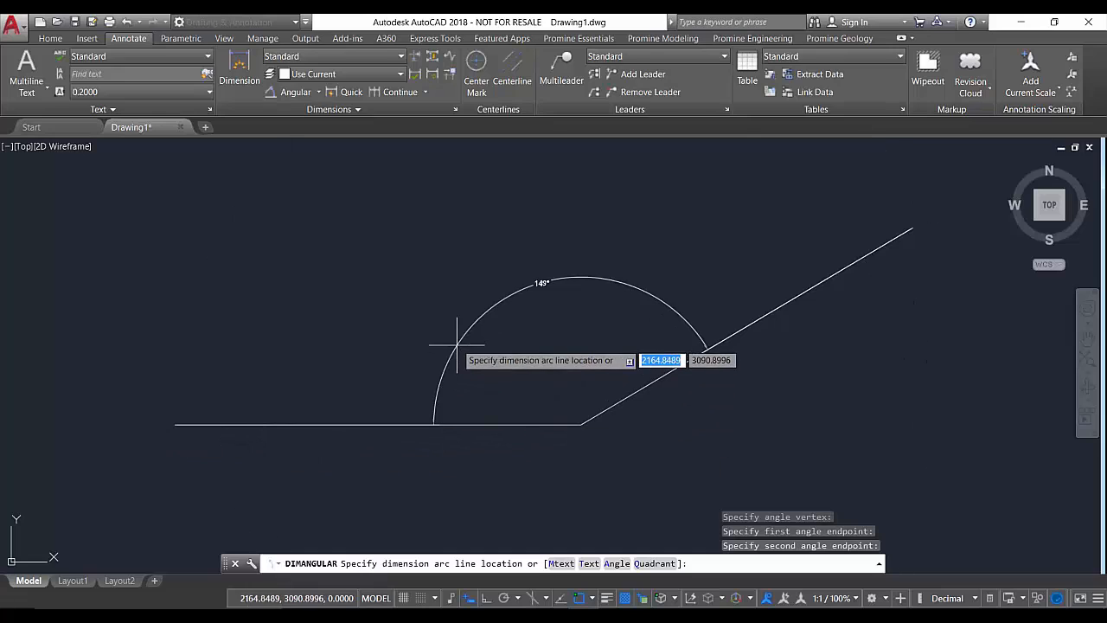
pyautogui.moveTo(453, 335)
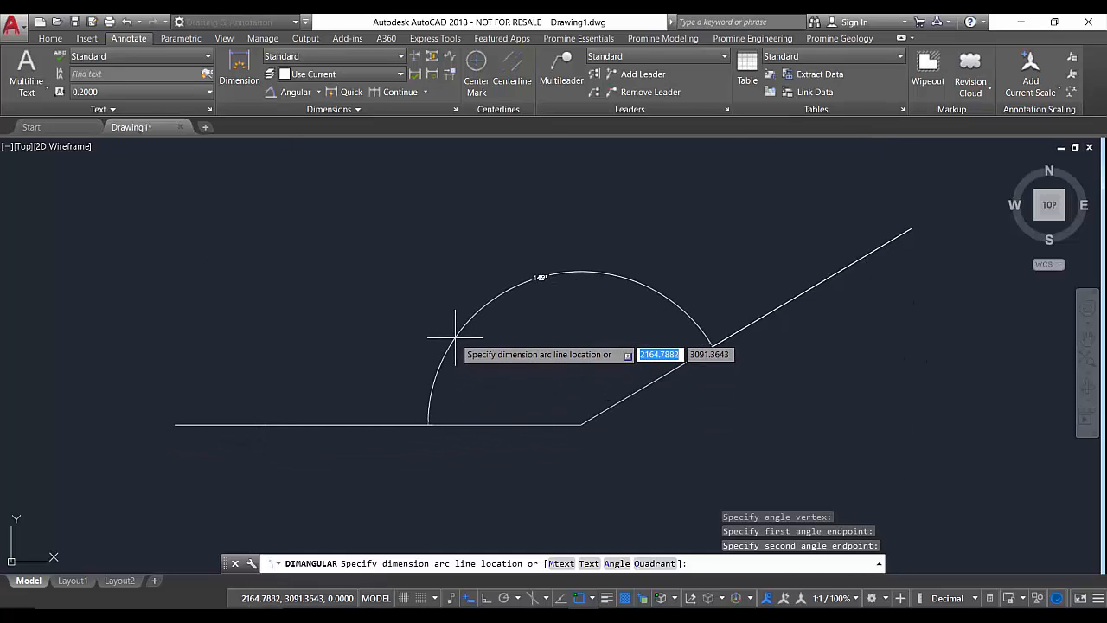